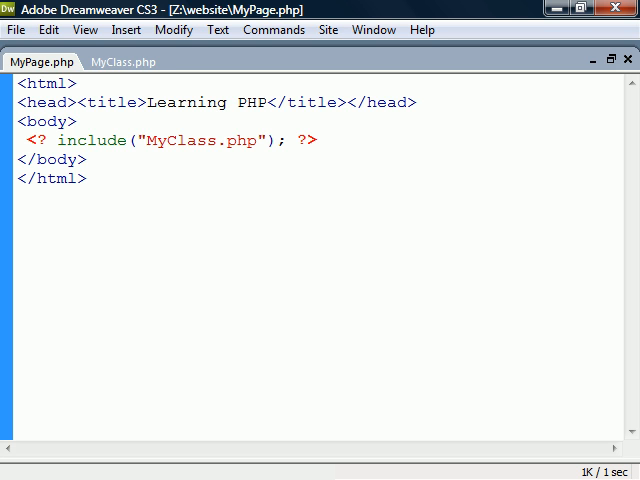
Step: Bring the MyClass.php document with the empty MyRectangle class to the front
{"action": "left_click", "coordinate": [120, 60]}
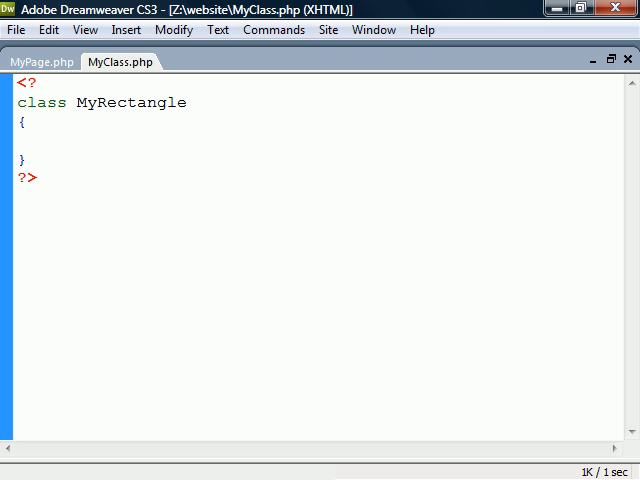
Step: Declare fields $x, $y, add calcArea($a, $b) returning $a * $b, and __construct echoing "Constructed"
{"action": "type", "text": "var $x, $y;"}
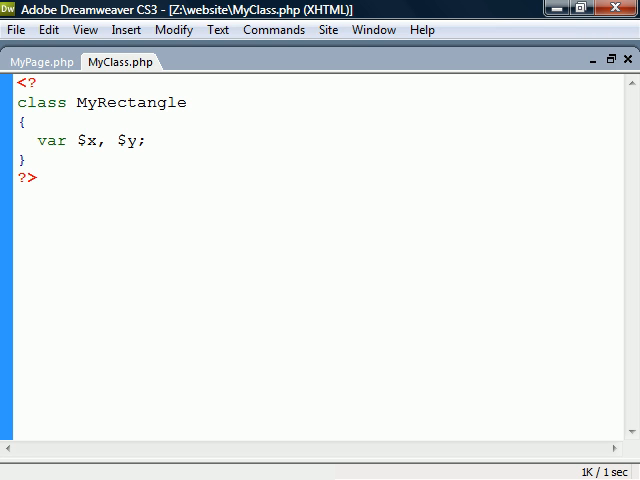
{"action": "type", "text": "function calcArea($a, $b) { return $a * $b; }"}
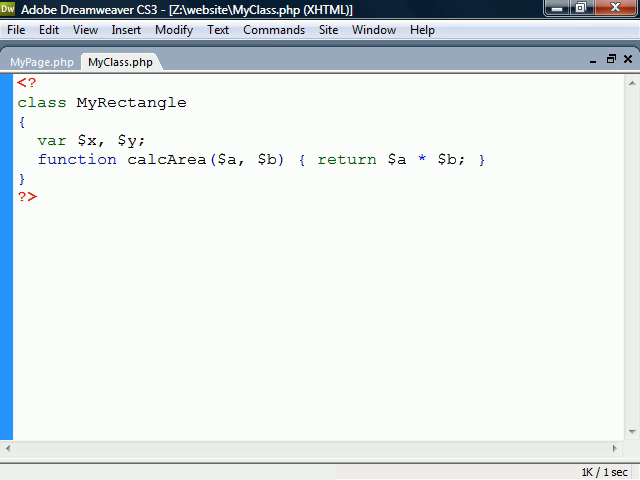
{"action": "type", "text": "function __construct() { echo \"Constructed\"; }"}
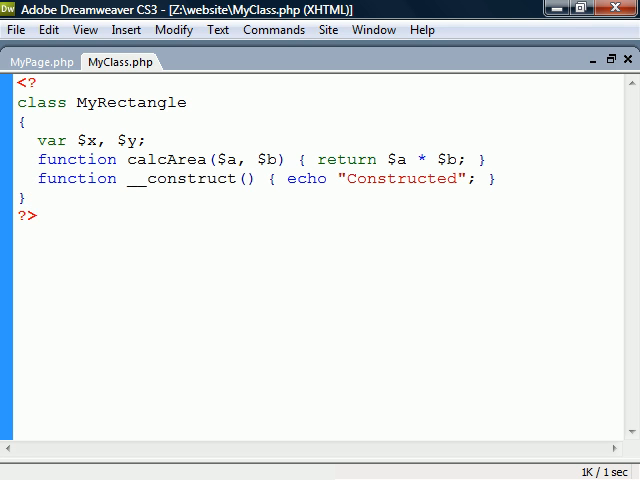
{"action": "double_click", "coordinate": [180, 178]}
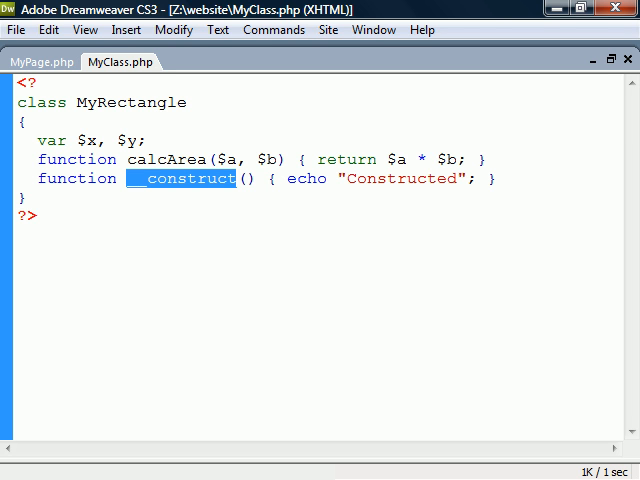
Step: Instantiate $r = new MyRectangle() printing "Constructed", then set $r->x = 10 and $r->y = 2
{"action": "type", "text": "$r = new MyRectangle(); // prints \"Constructed\""}
{"action": "type", "text": "$r->calcArea(10, 2);    // 20"}
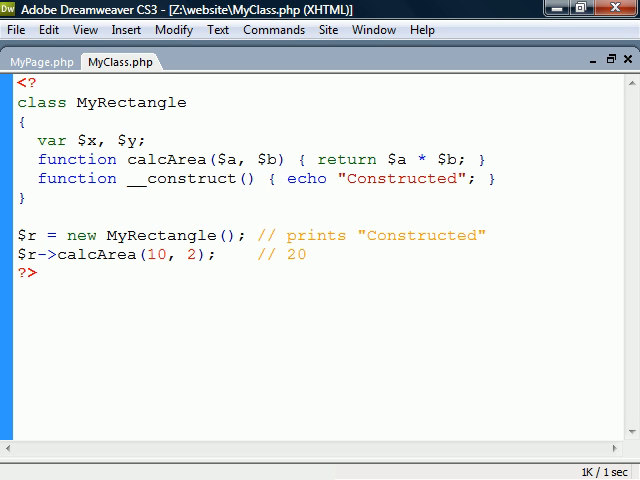
{"action": "type", "text": "$r->x = 10; $r->y = 2;"}
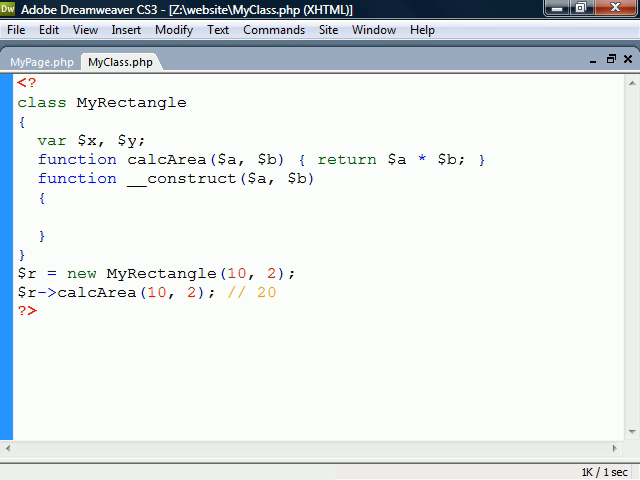
Step: In the constructor assign $this->x = $a, $this->y = $b and $this->z = 15
{"action": "type", "text": "$this->x = $a; $this->y = $b;"}
{"action": "type", "text": ", $z"}
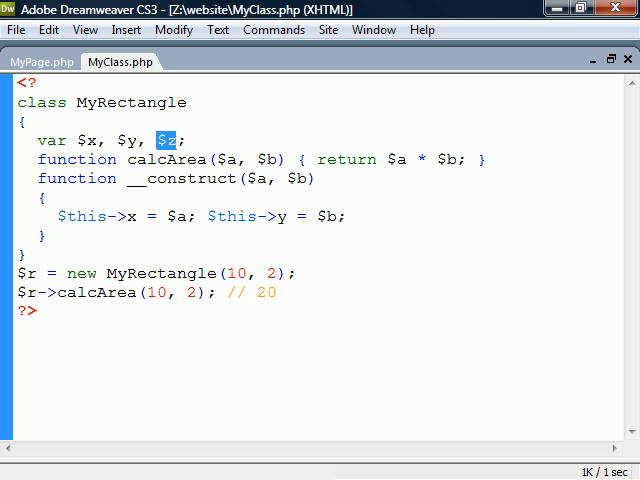
{"action": "type", "text": "$this->z = 15;"}
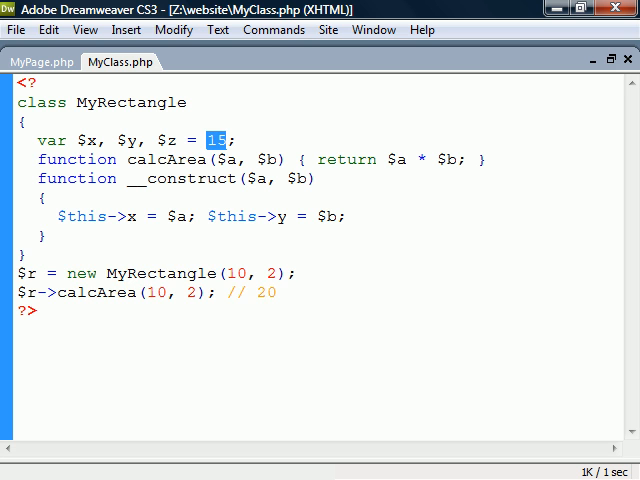
Step: Add __destruct echoing "Destructed" and an unset($r) call commented // Destructed
{"action": "type", "text": "function __destruct() { echo \"Destructed\"; }"}
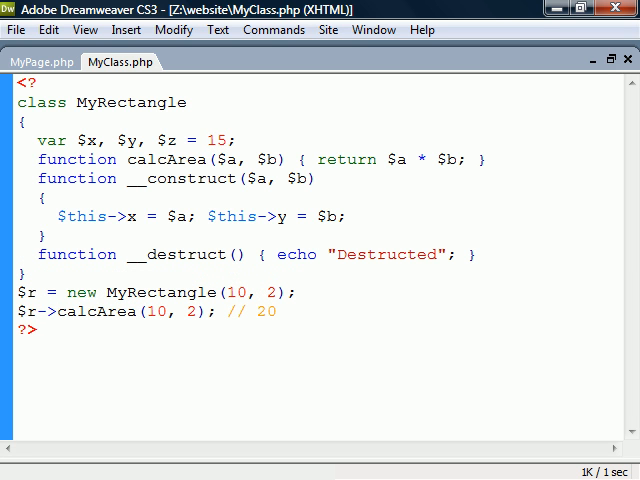
{"action": "double_click", "coordinate": [176, 254]}
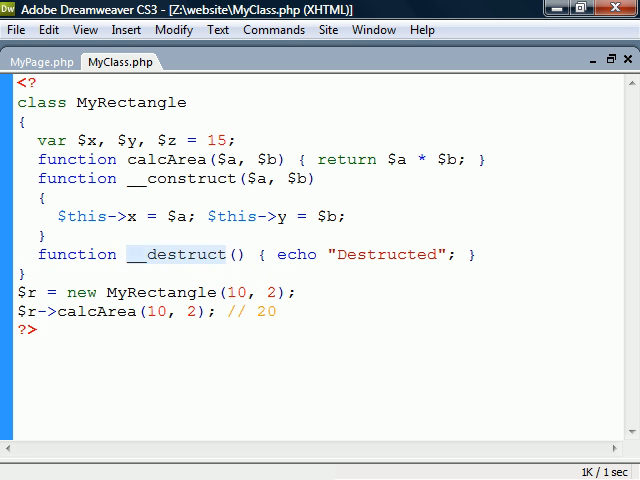
{"action": "double_click", "coordinate": [180, 254]}
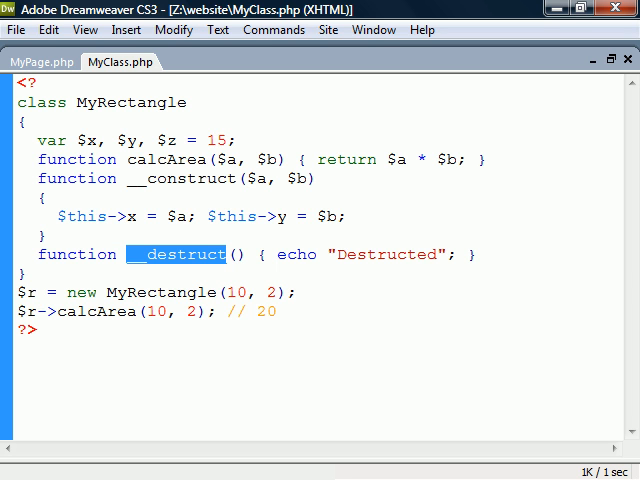
{"action": "type", "text": "unset($r); // Destructed"}
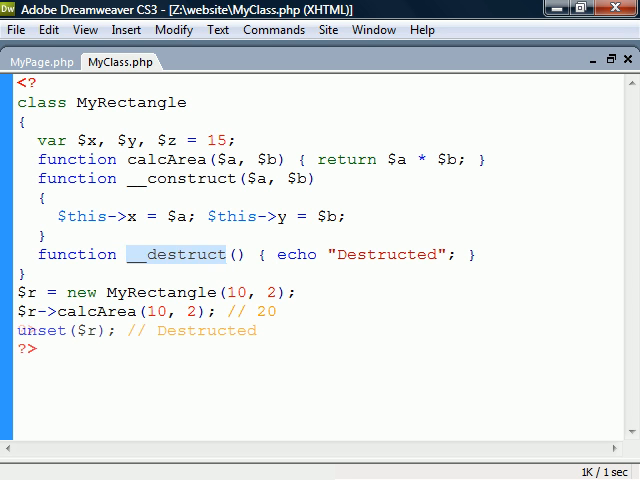